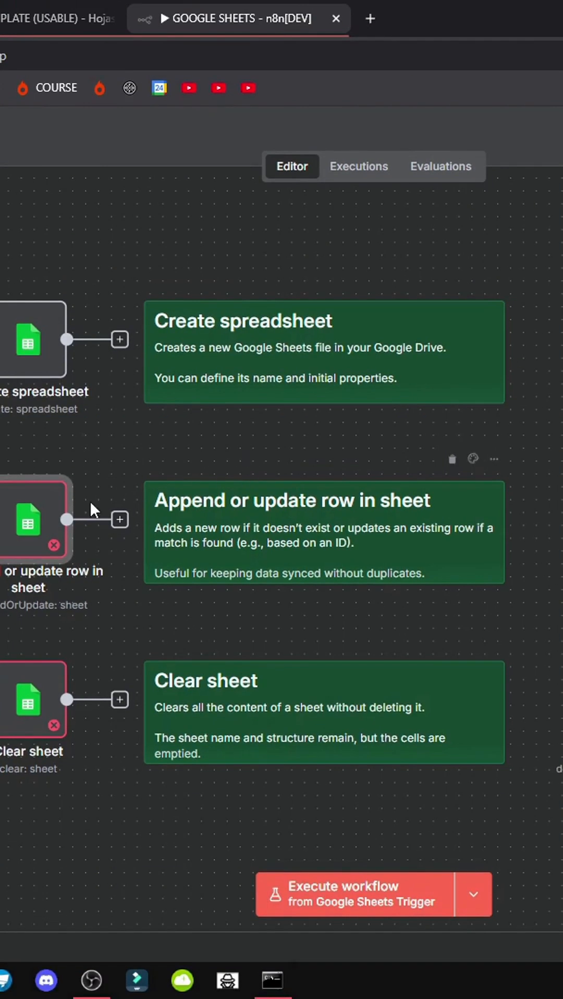
Step: Bring up the parameters of the 'Append or update row in sheet' node from the canvas
double_click(29, 519)
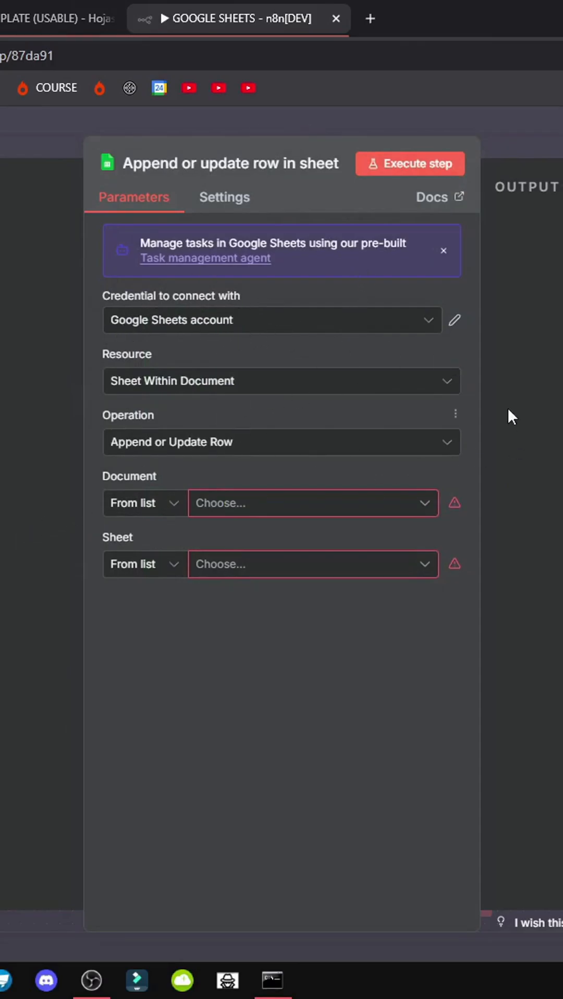
Step: Choose document SHEET N8N GMAIL and sheet 1ClickTutorial, keeping Map Each Column Manually
click(312, 503)
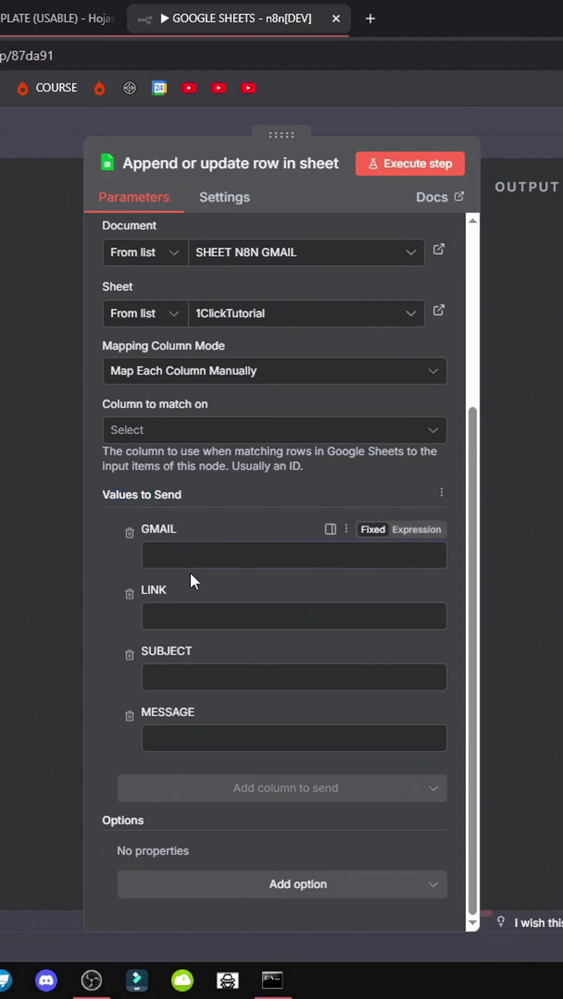
mouse_move(212, 605)
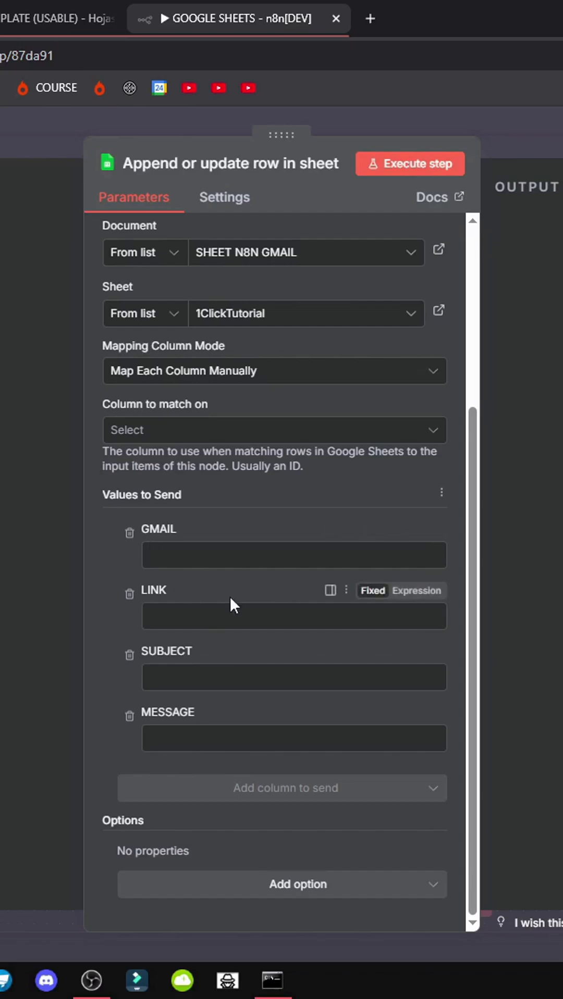
Step: Add Cell Format (Let Google Sheets format) and Data Location on Sheet with Header Row
click(282, 884)
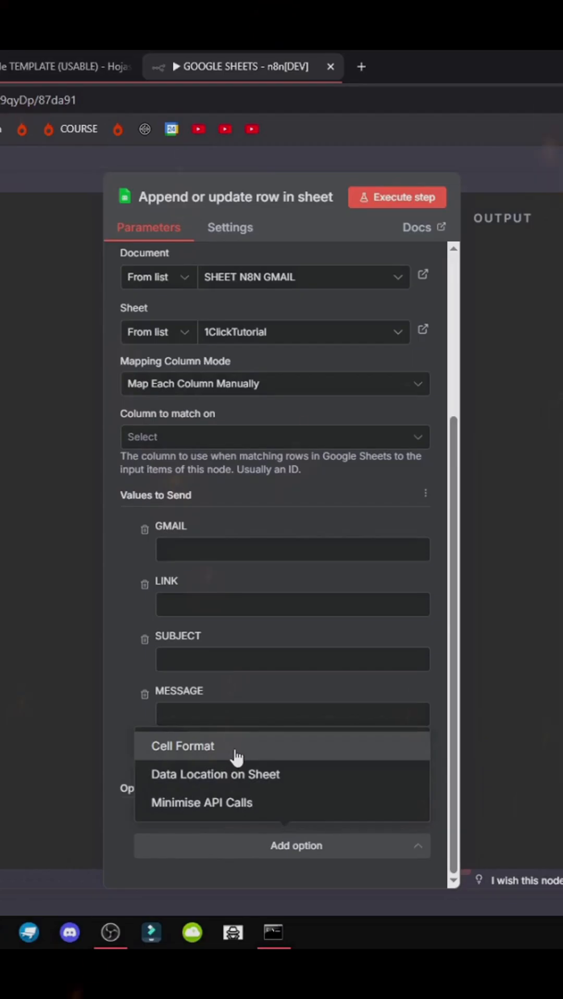
click(183, 746)
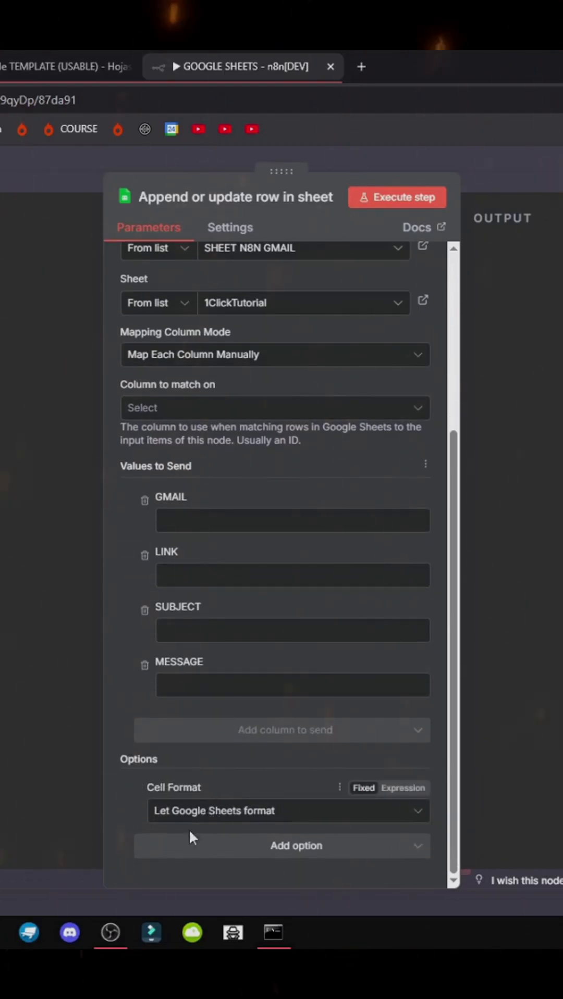
click(286, 811)
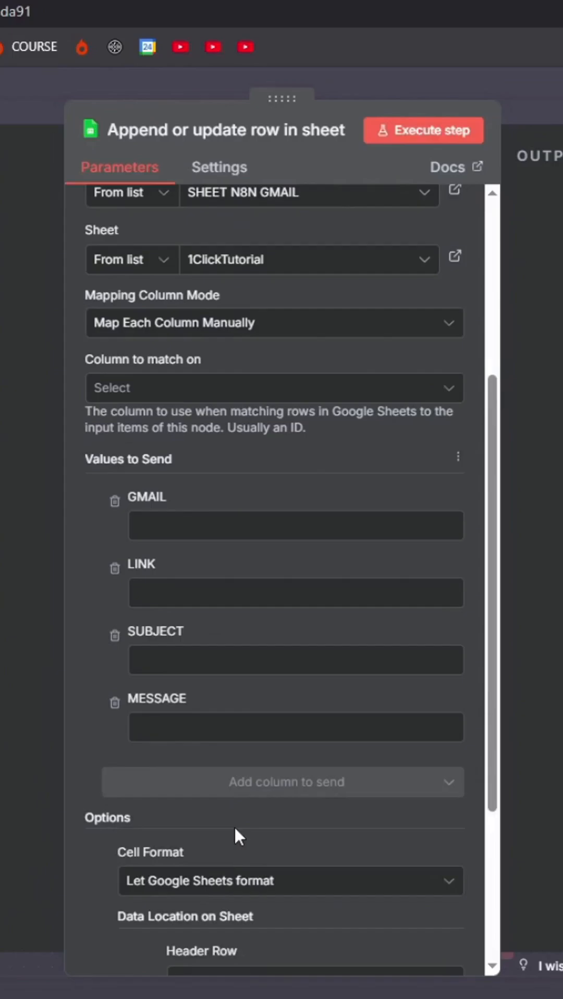
Step: Replace Data Location on Sheet with Minimise API Calls left off, highlighting the no-gaps note
scroll(down, 3)
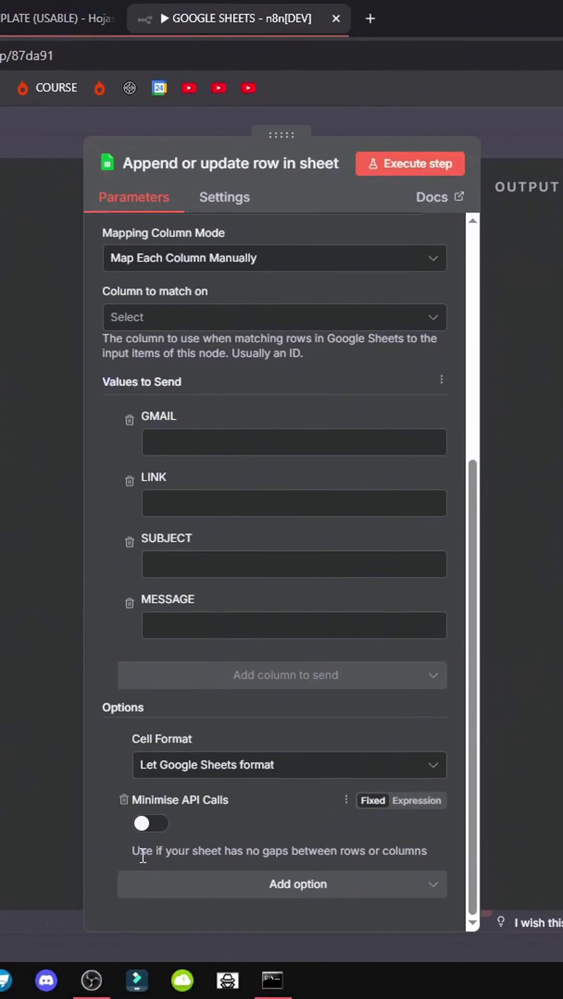
drag(144, 850, 361, 850)
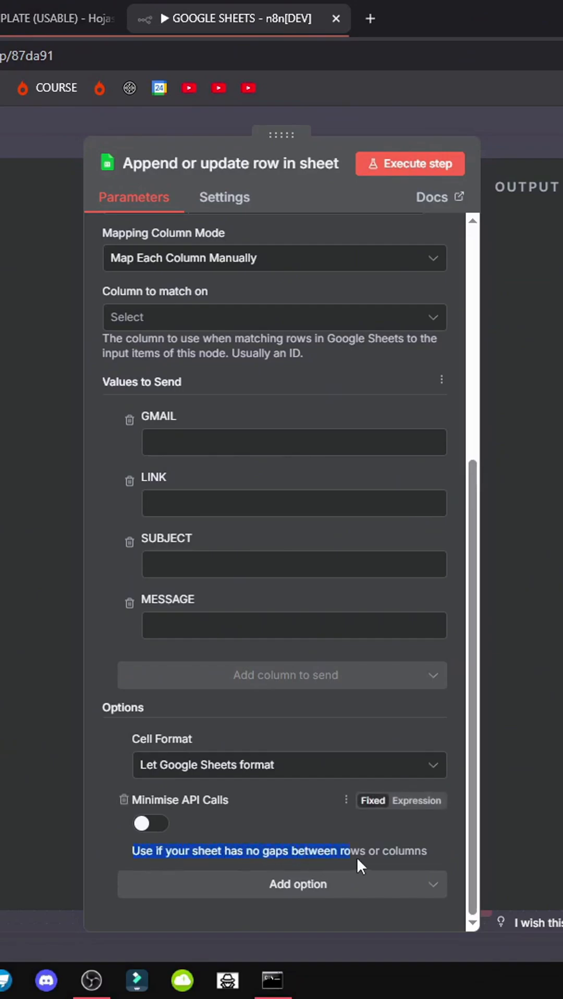